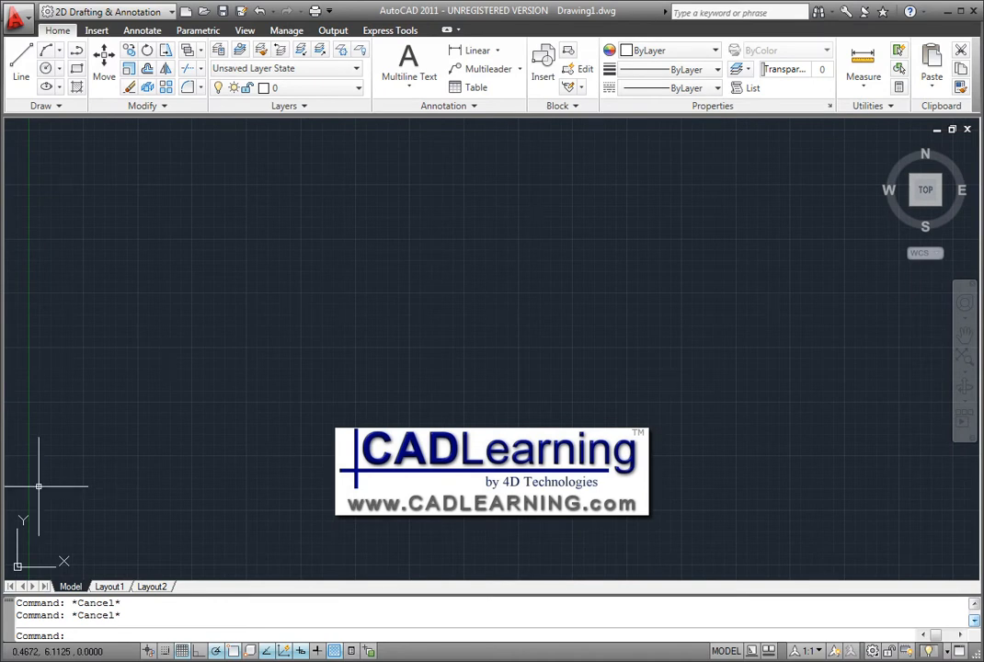
Step: Open the Options dialog from the Application menu and show its User Preferences tab
{"action": "right_click", "coordinate": [359, 241]}
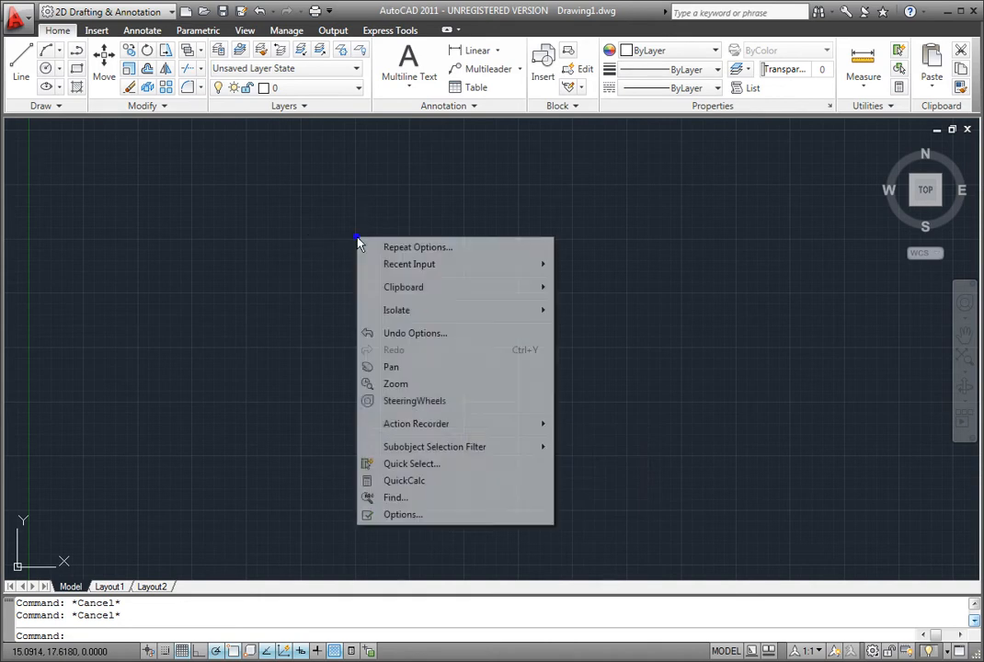
{"action": "mouse_move", "coordinate": [401, 514]}
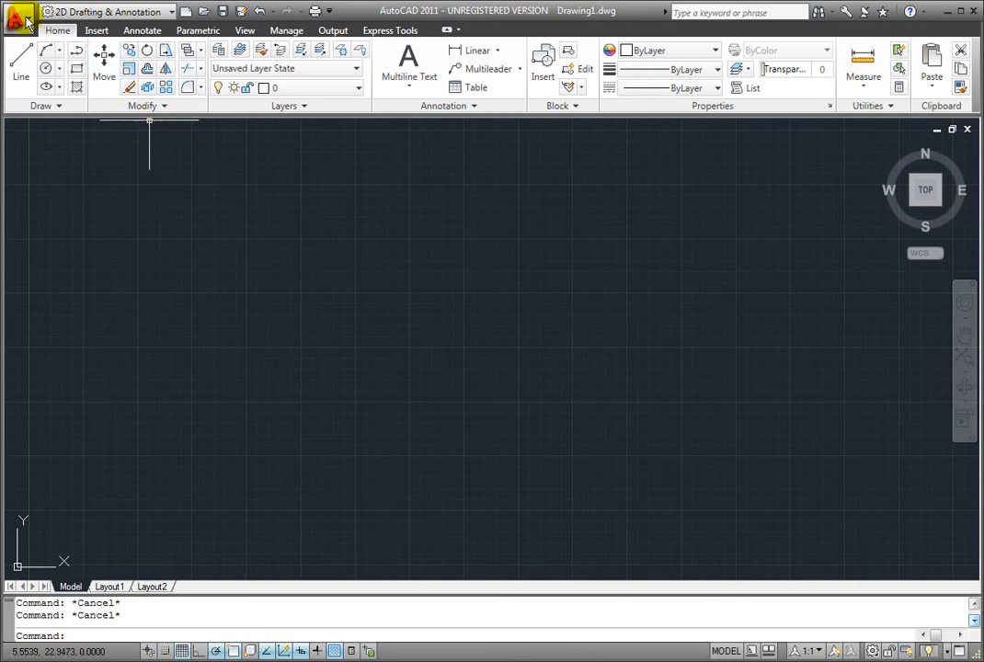
{"action": "left_click", "coordinate": [18, 11]}
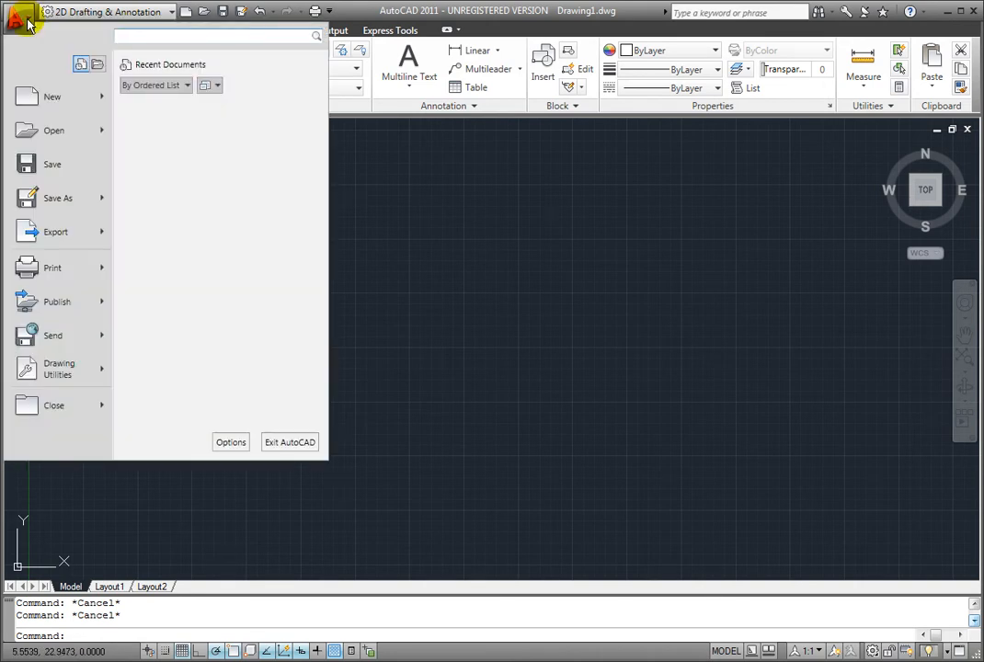
{"action": "mouse_move", "coordinate": [209, 355]}
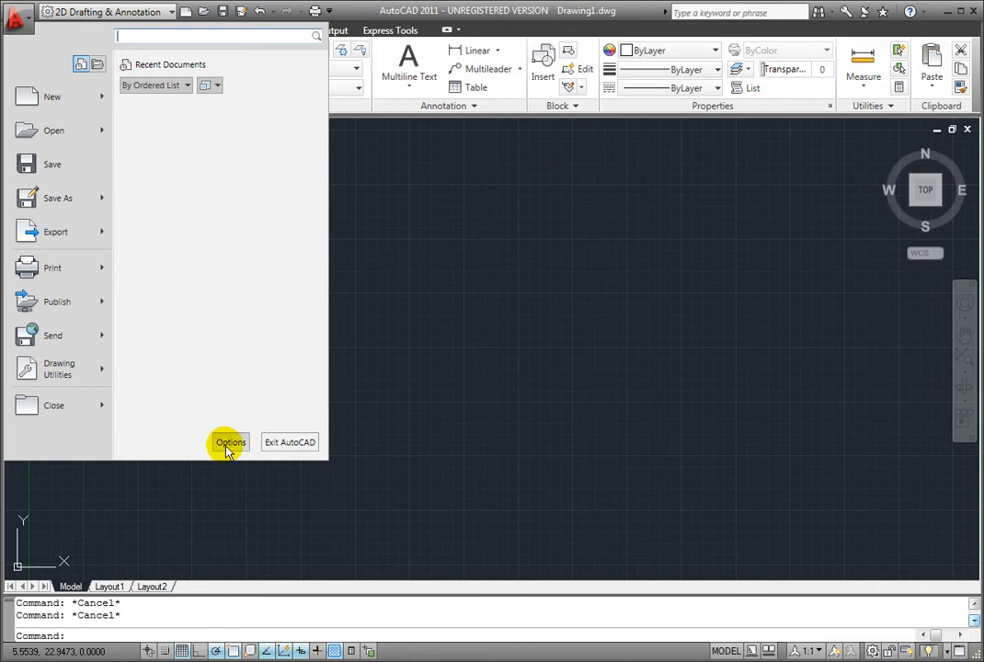
{"action": "left_click", "coordinate": [230, 442]}
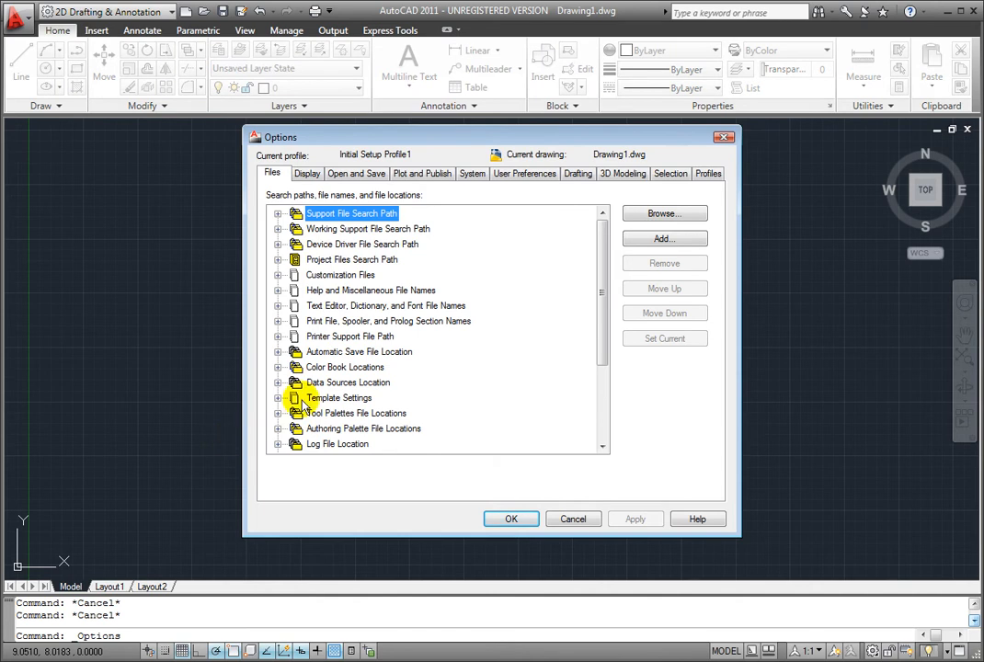
{"action": "left_click", "coordinate": [524, 173]}
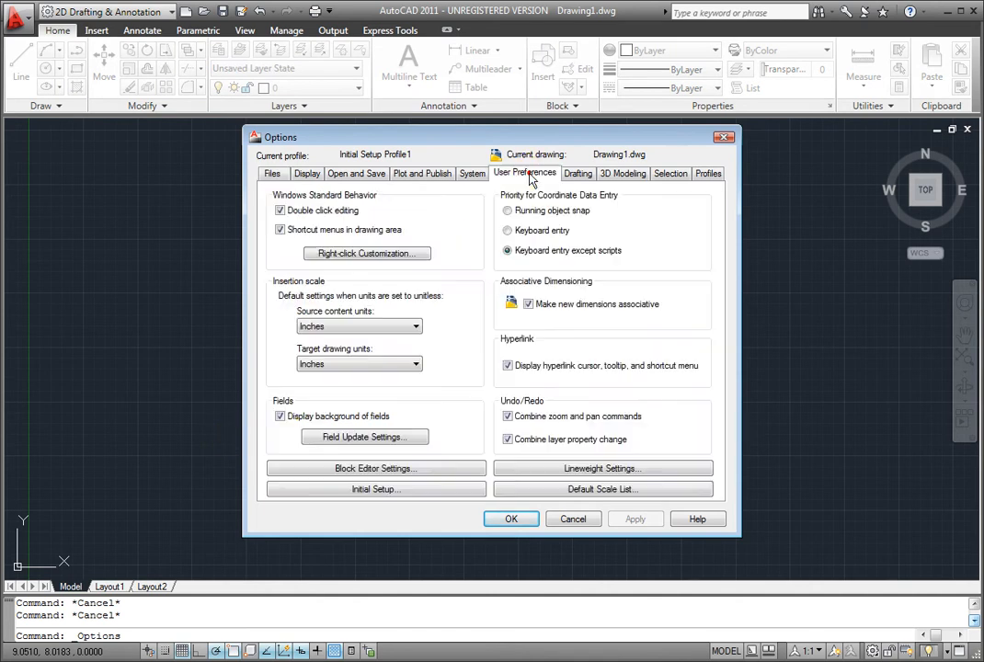
{"action": "mouse_move", "coordinate": [414, 488]}
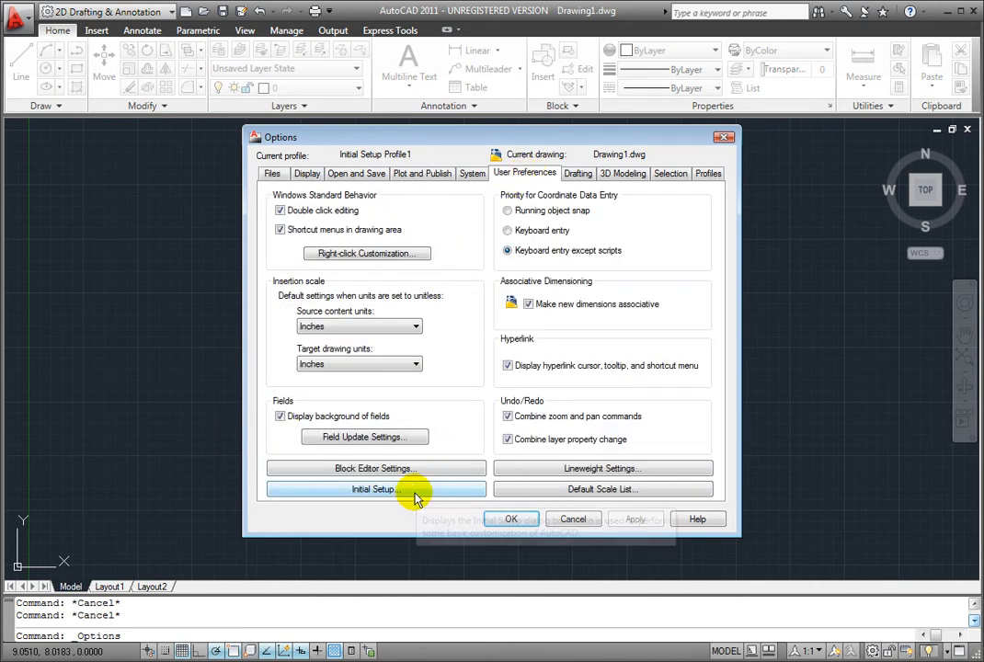
{"action": "mouse_move", "coordinate": [413, 496]}
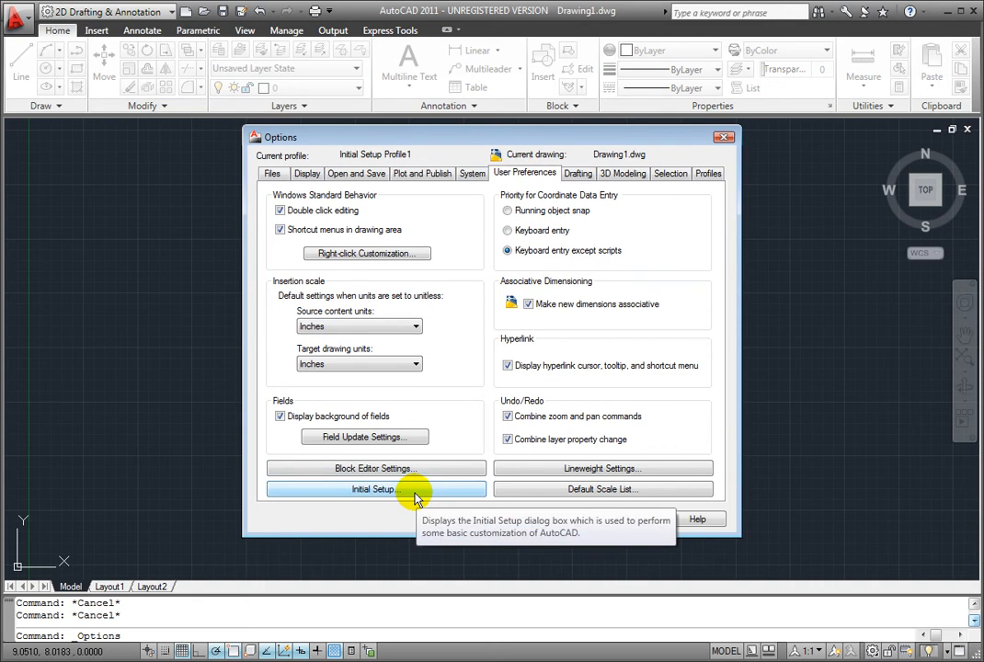
Step: Launch the Initial Setup wizard, leaving Architecture as the selected industry
{"action": "left_click", "coordinate": [373, 488]}
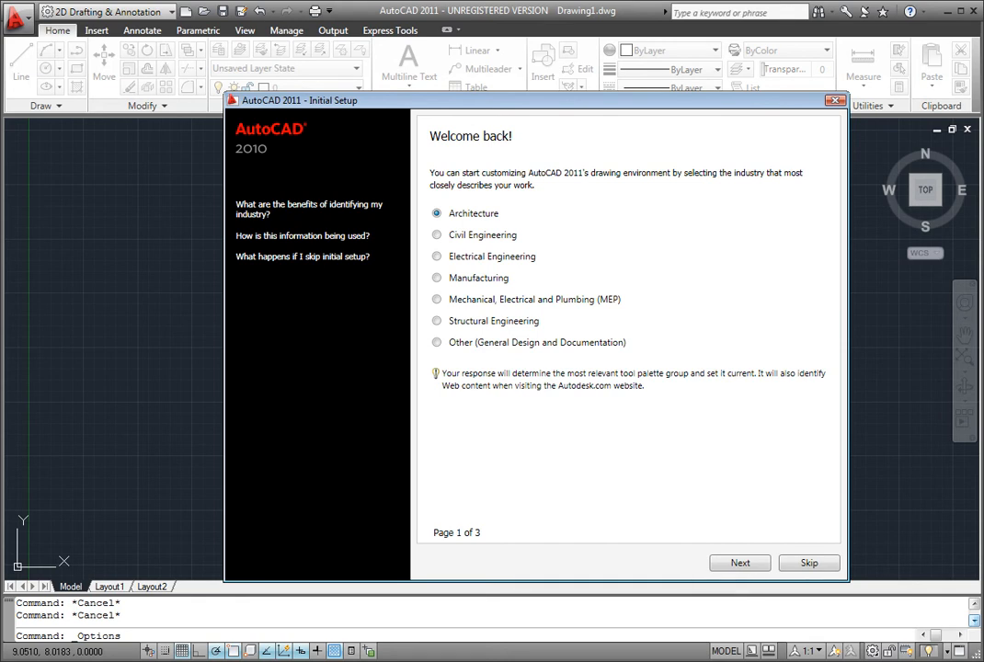
{"action": "mouse_move", "coordinate": [130, 332]}
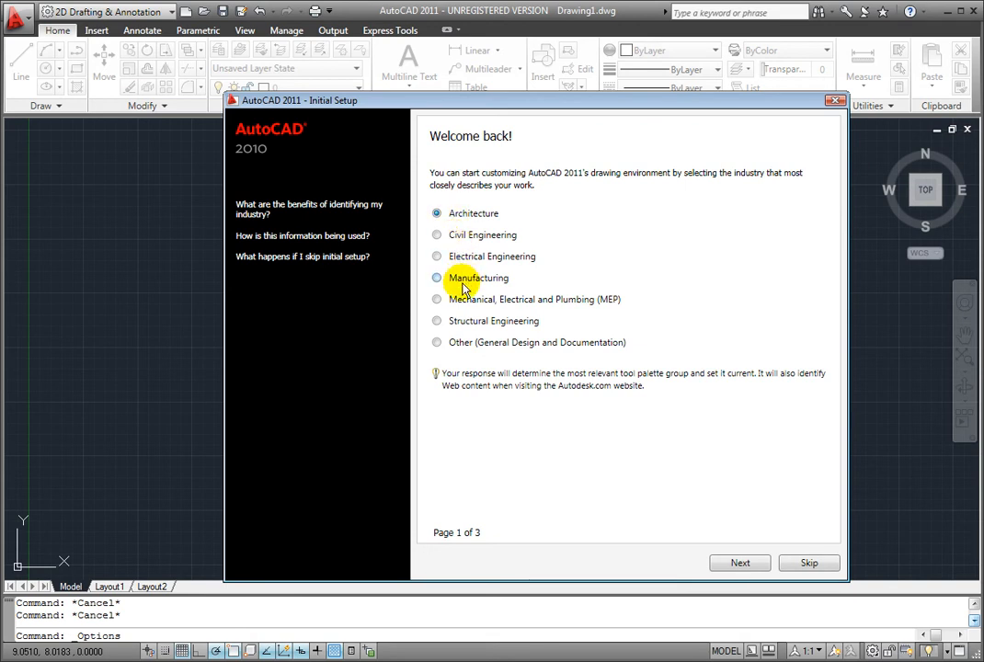
{"action": "mouse_move", "coordinate": [473, 326]}
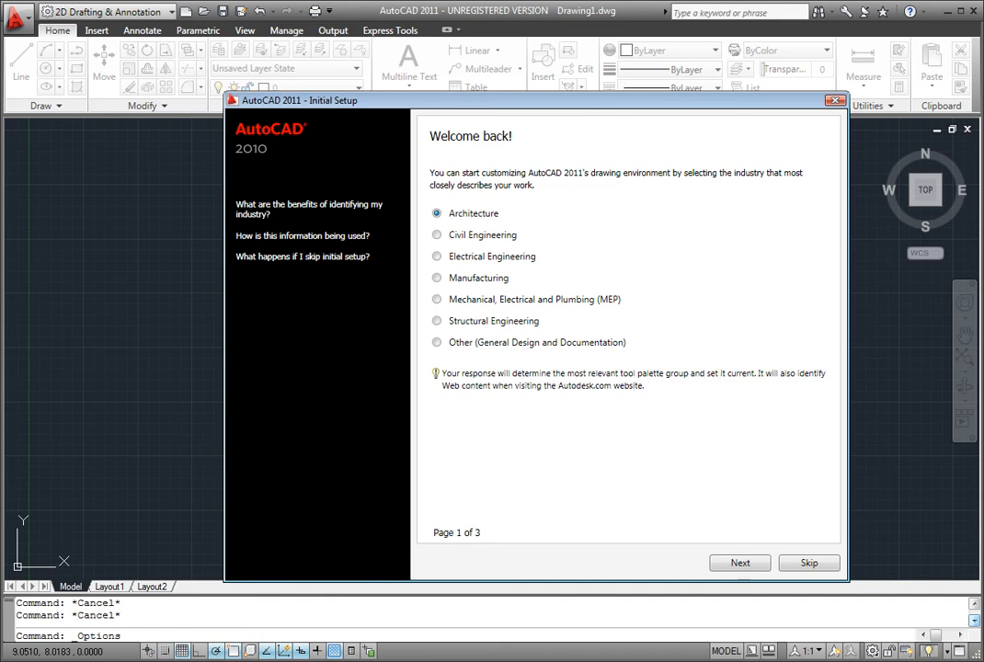
{"action": "mouse_move", "coordinate": [169, 360]}
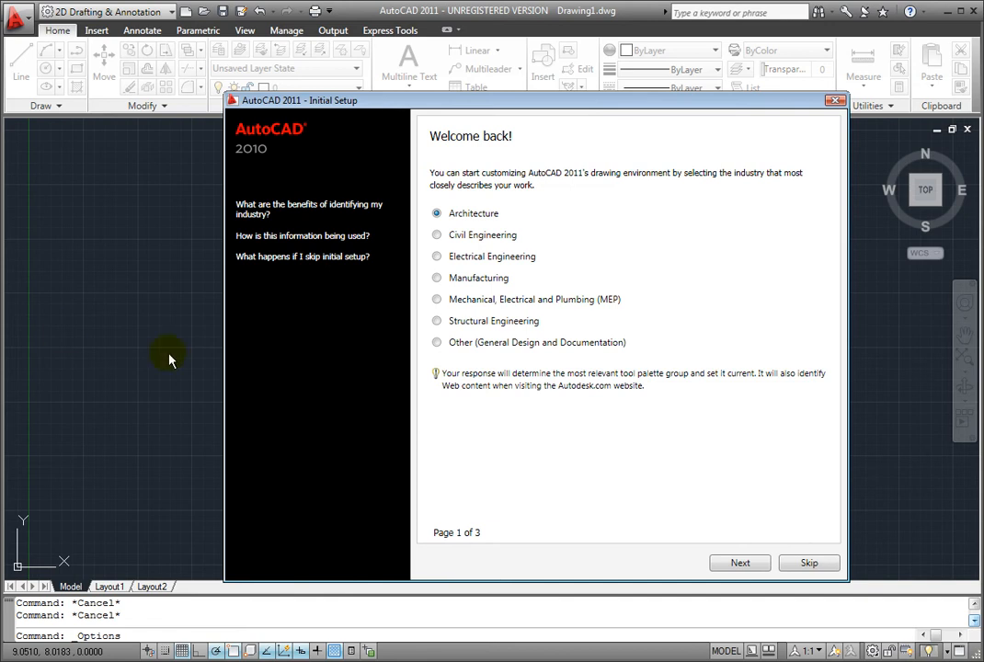
{"action": "mouse_move", "coordinate": [740, 562]}
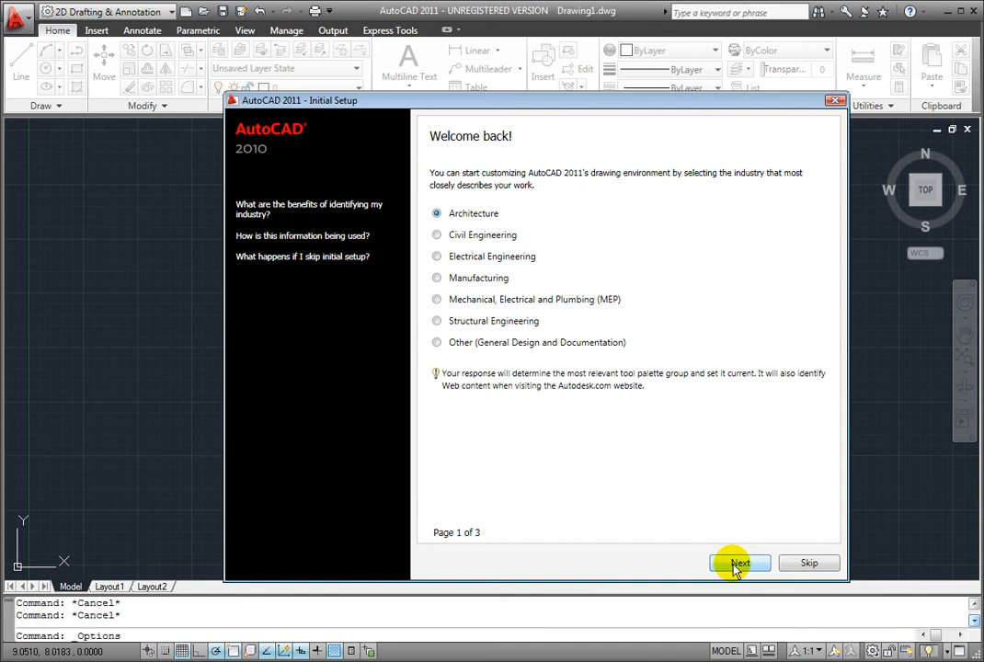
Step: Check 3D Modeling, Photorealistic Rendering, Review and Markup, and Sheet Sets workspace tools
{"action": "left_click", "coordinate": [740, 563]}
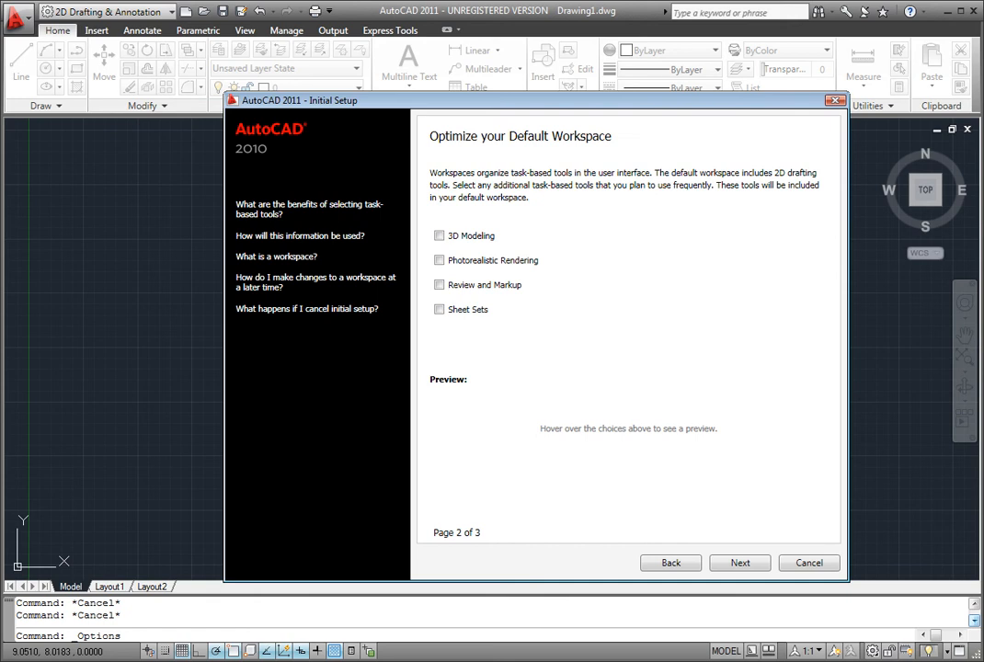
{"action": "mouse_move", "coordinate": [439, 228]}
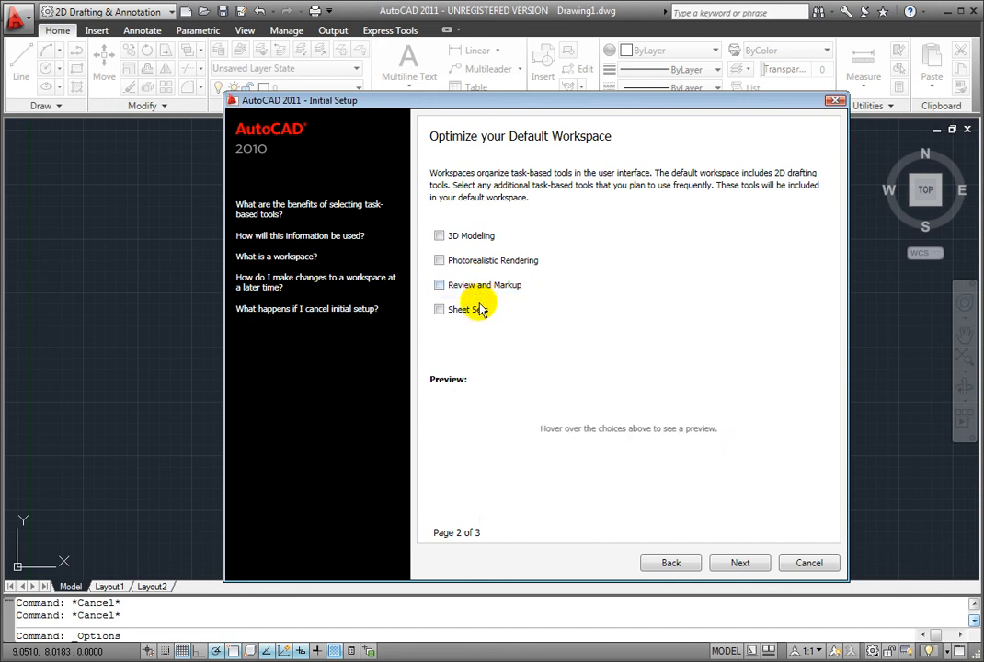
{"action": "mouse_move", "coordinate": [478, 309]}
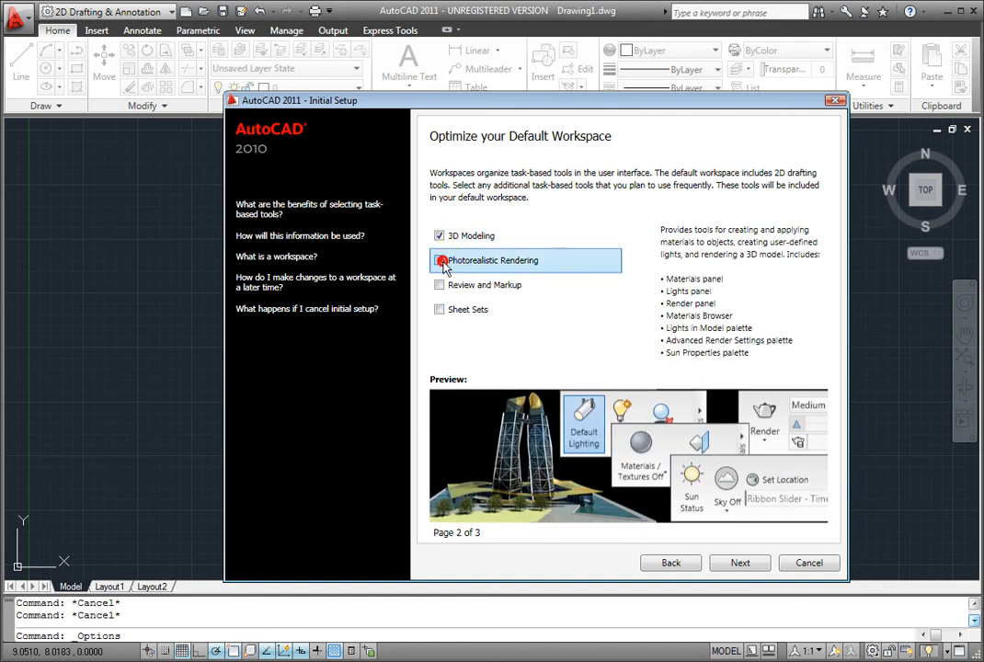
{"action": "left_click", "coordinate": [440, 284]}
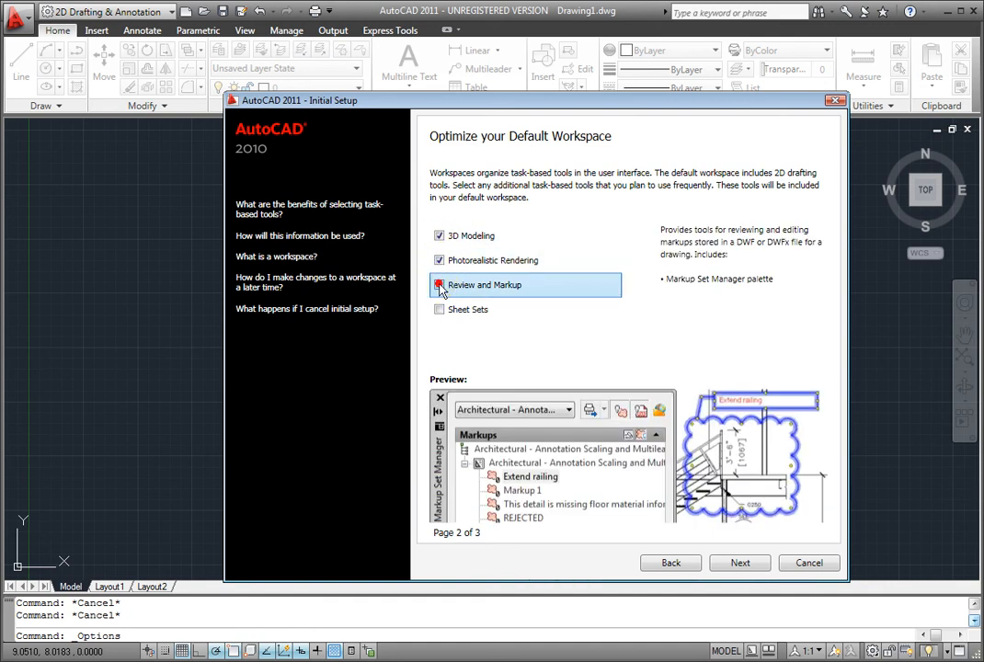
{"action": "left_click", "coordinate": [438, 309]}
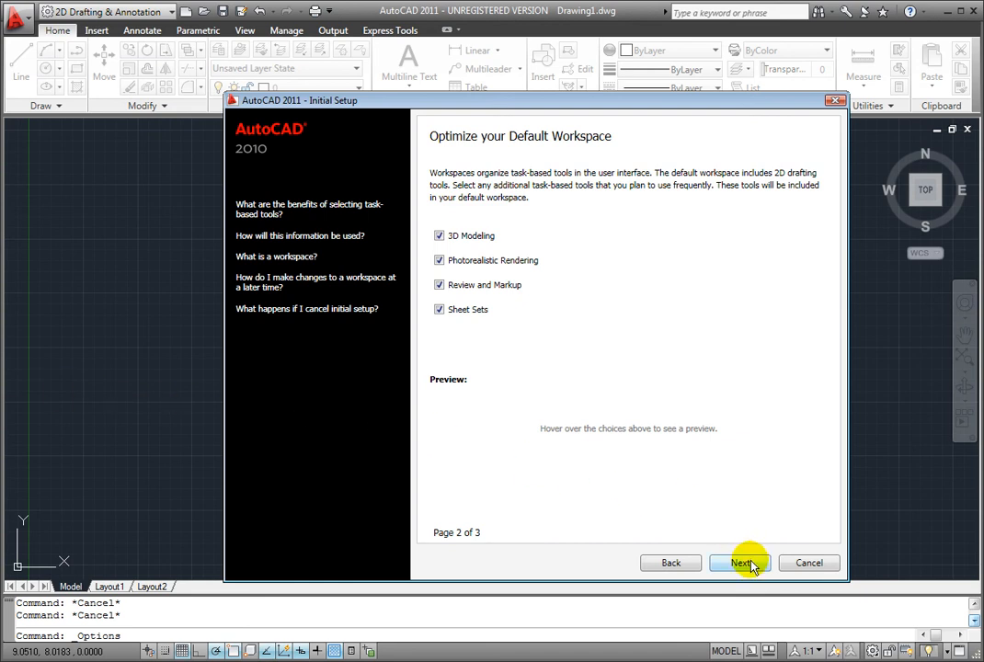
{"action": "left_click", "coordinate": [739, 562]}
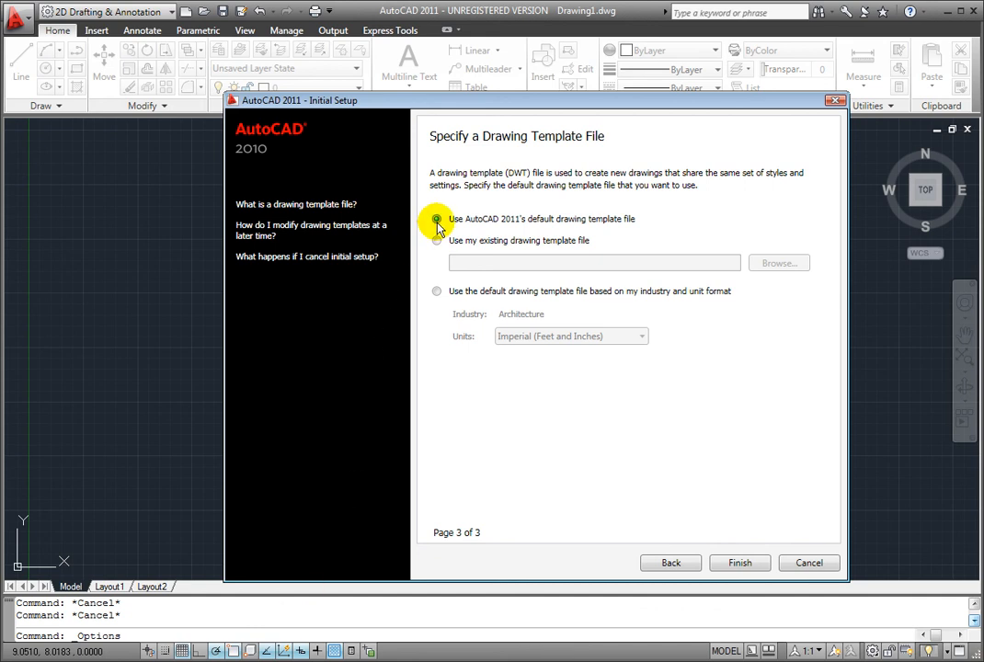
Step: Try the template options and Units list, then keep AutoCAD 2011's default drawing template
{"action": "left_click", "coordinate": [437, 240]}
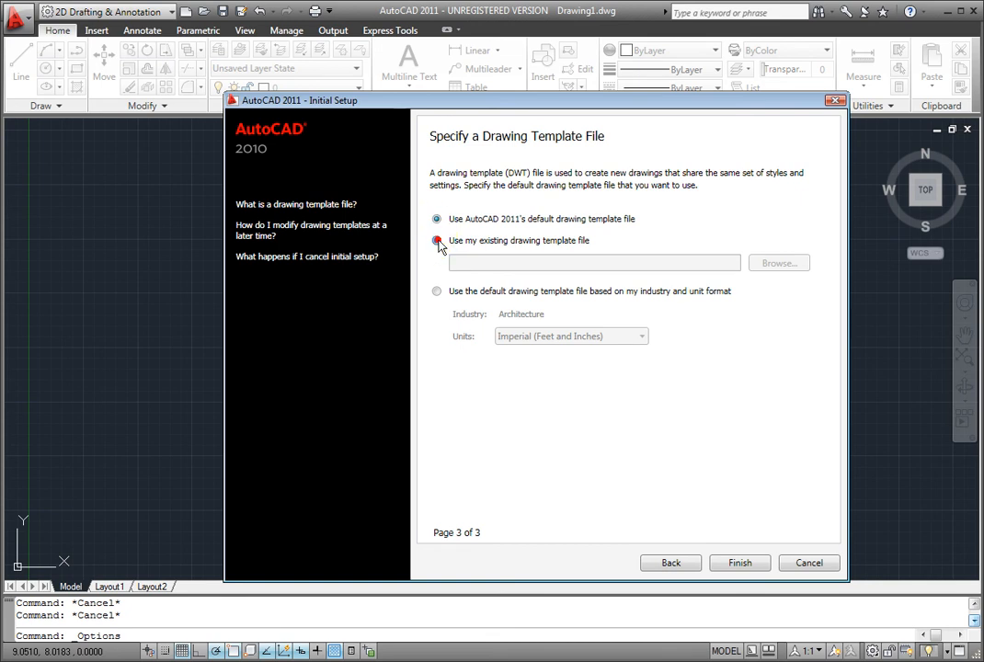
{"action": "left_click", "coordinate": [437, 240]}
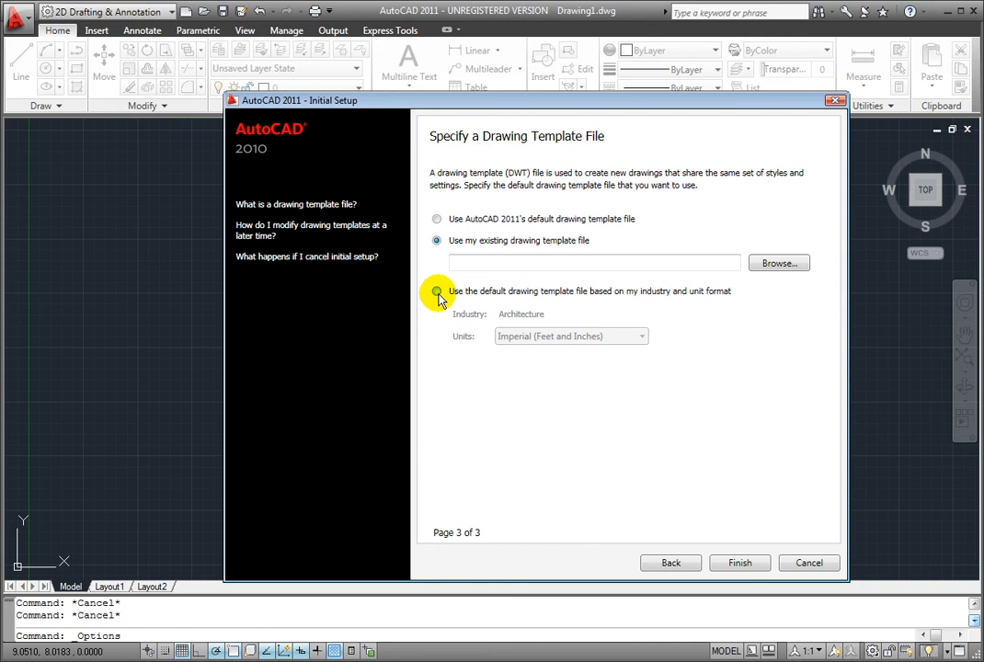
{"action": "left_click", "coordinate": [437, 292]}
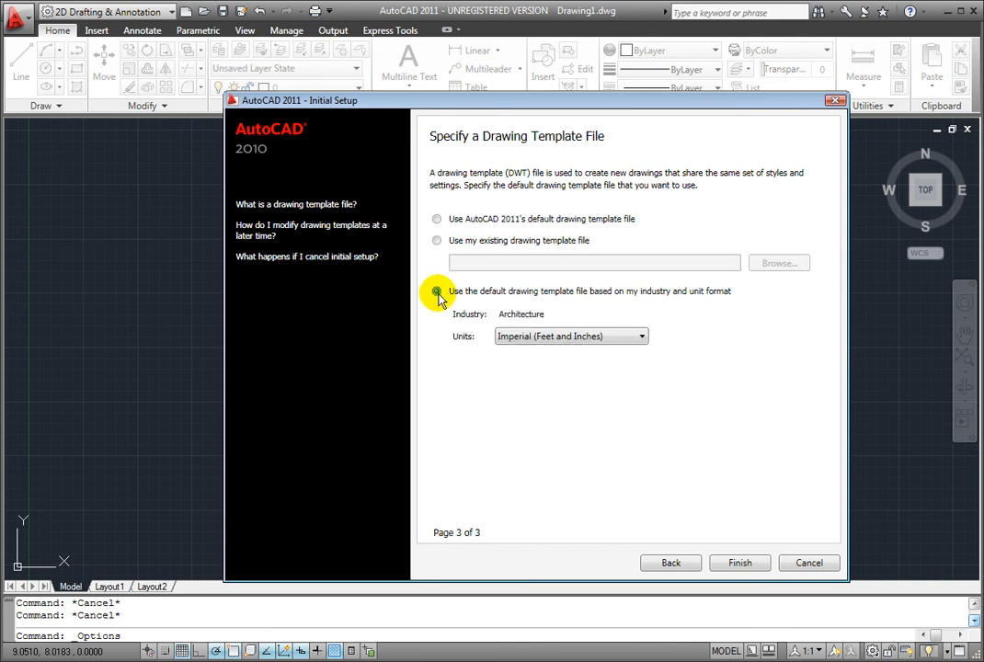
{"action": "left_click", "coordinate": [436, 292]}
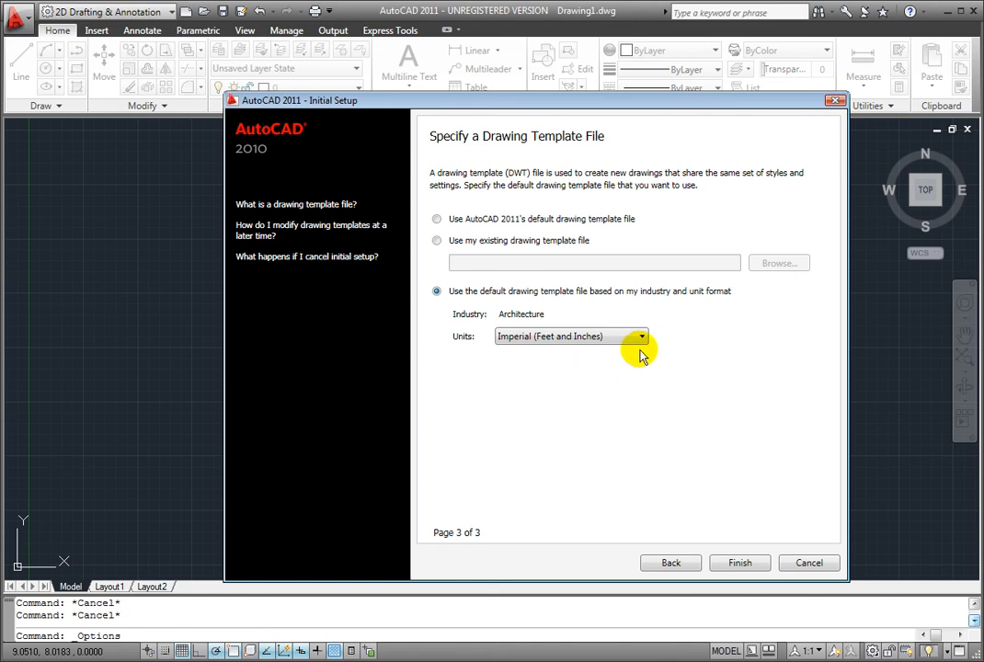
{"action": "left_click", "coordinate": [641, 336]}
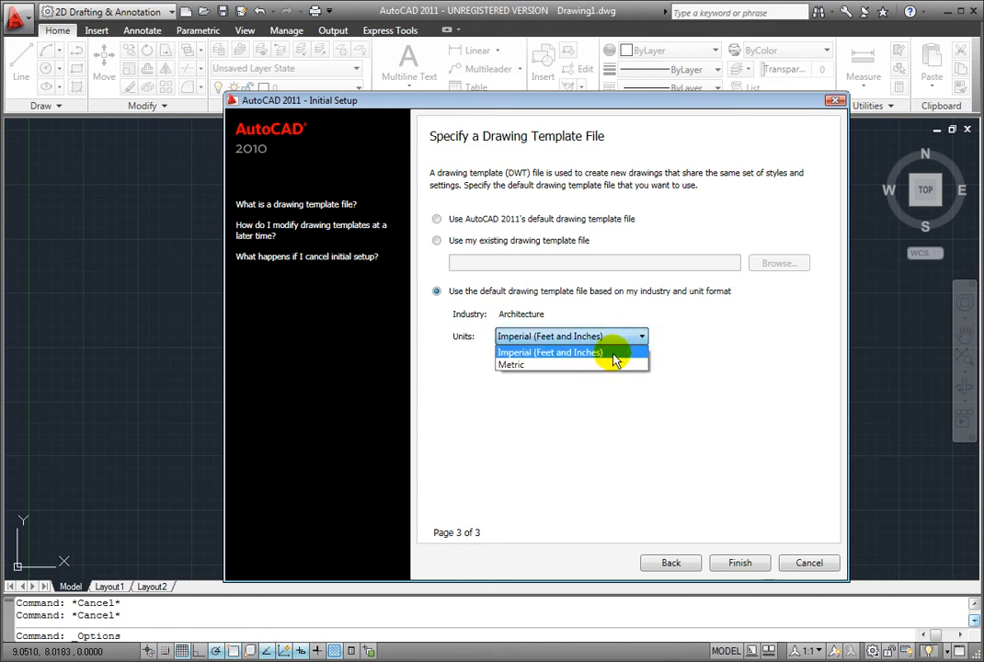
{"action": "mouse_move", "coordinate": [604, 365]}
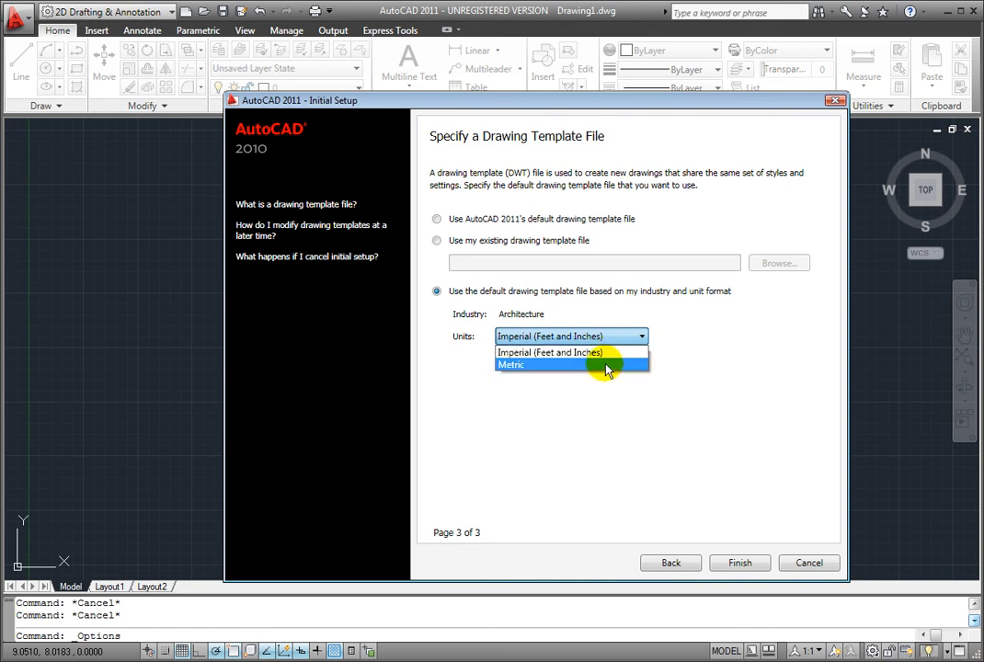
{"action": "left_click", "coordinate": [436, 220]}
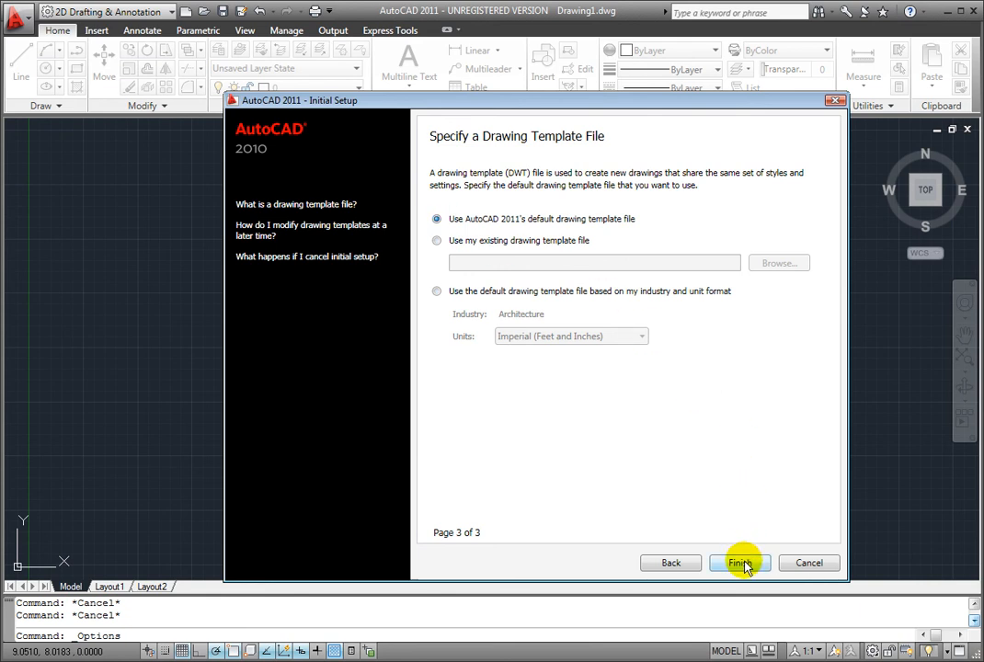
{"action": "left_click", "coordinate": [739, 562]}
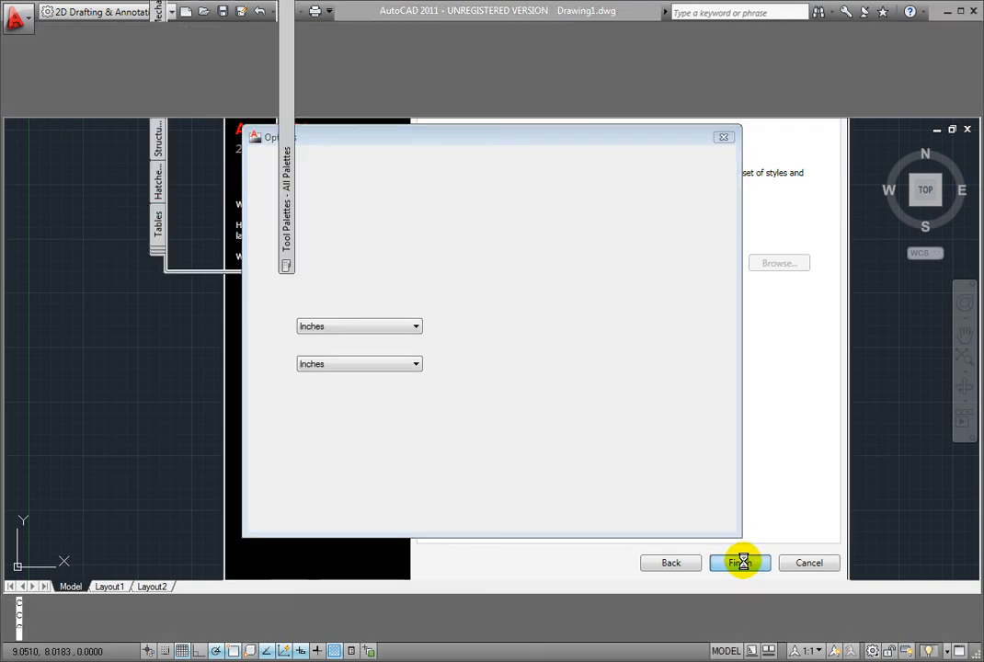
Step: Finish the wizard so the Initial Setup Workspace loads with 3D, rendering and markup palettes
{"action": "left_click", "coordinate": [740, 562]}
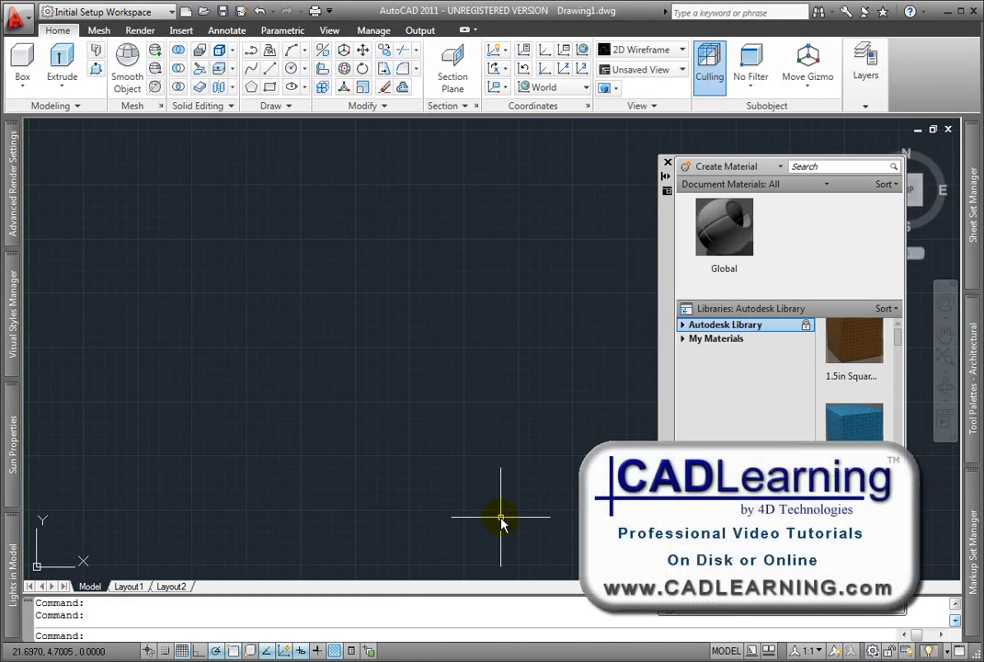
{"action": "mouse_move", "coordinate": [42, 425]}
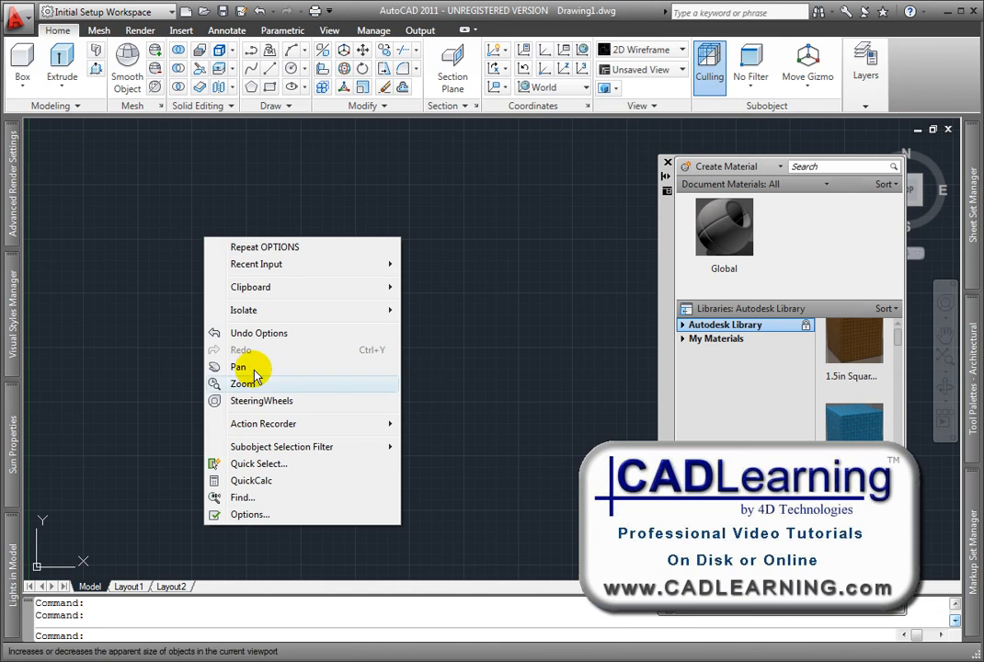
Step: Reopen Options from the drawing-area shortcut menu under the Initial Setup Profile2 profile
{"action": "left_click", "coordinate": [249, 514]}
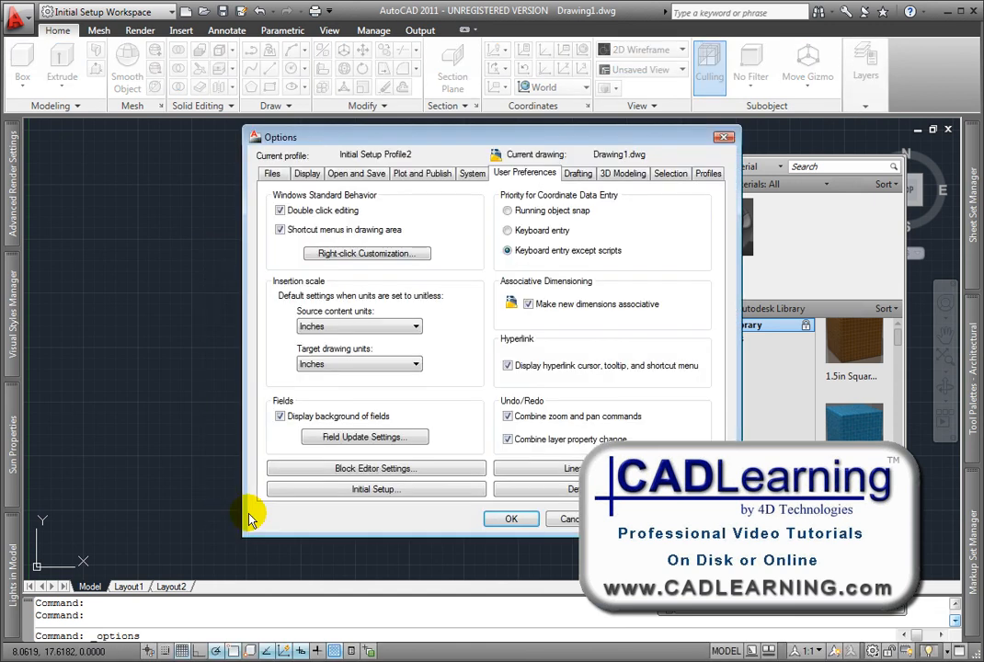